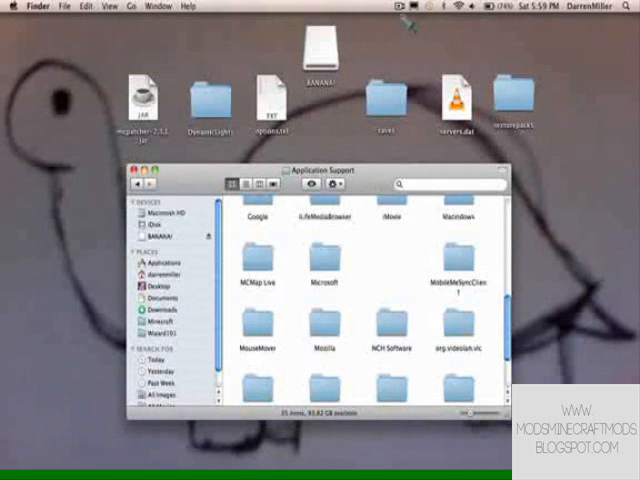
Close the Application Support window to reveal MCPatcher and the Dynamic Lights folder on the desktop
click(392, 8)
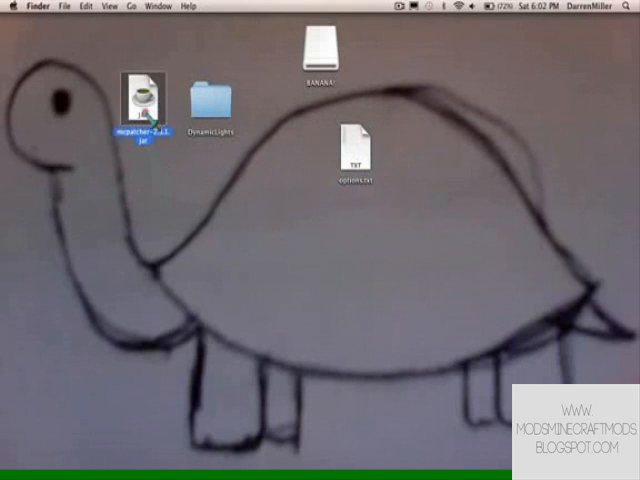
Browse into Library > Application Support in Finder to check the Minecraft files
double_click(206, 96)
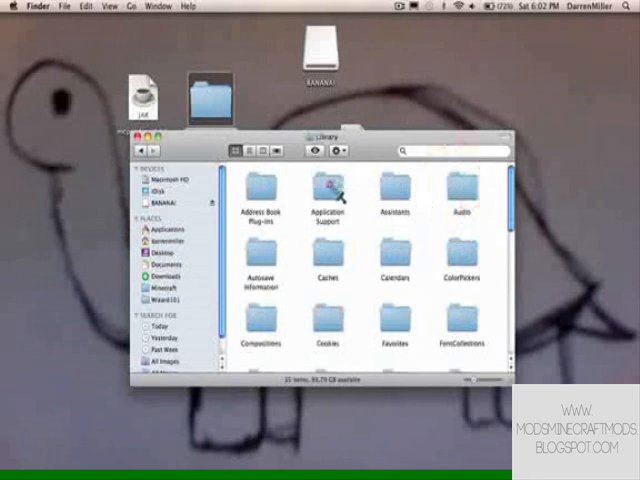
double_click(324, 192)
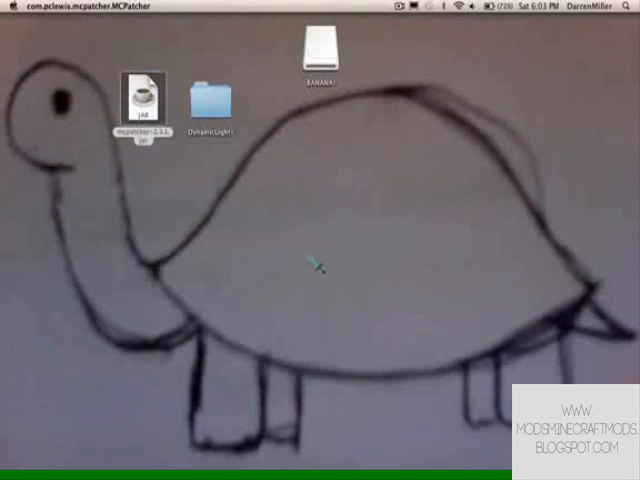
Start MCPatcher, enable Dynamic Lights, patch Minecraft 1.1 and launch it for testing
double_click(140, 100)
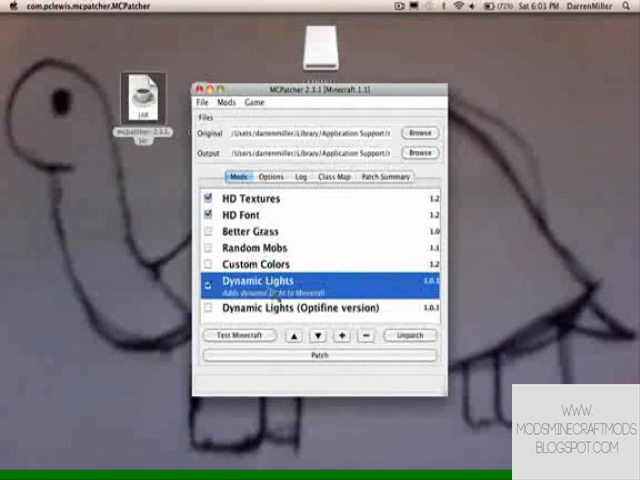
click(232, 336)
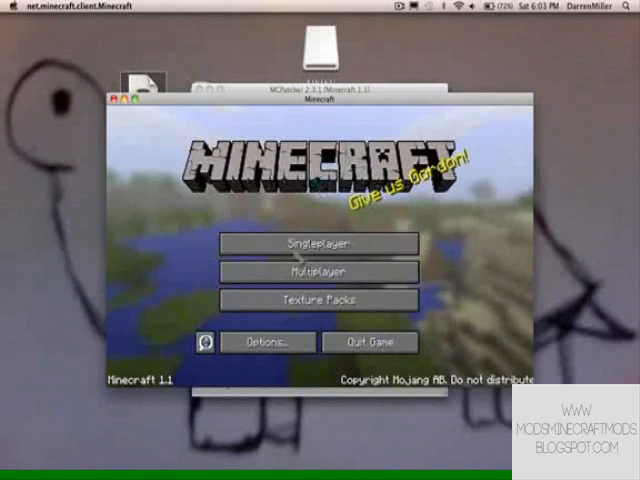
Create and enter a new singleplayer world
click(320, 244)
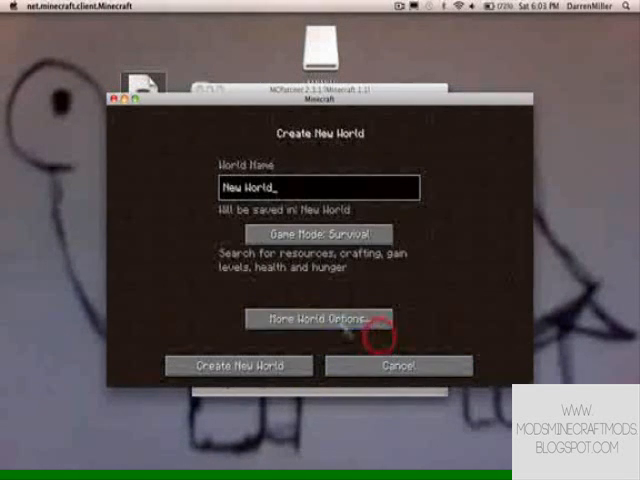
click(228, 364)
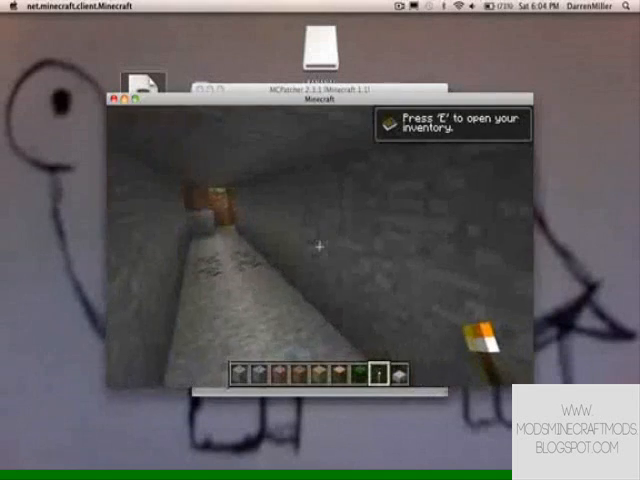
Pause in the dark tunnel with the torch, then resume play to check its dynamic light
key(Escape)
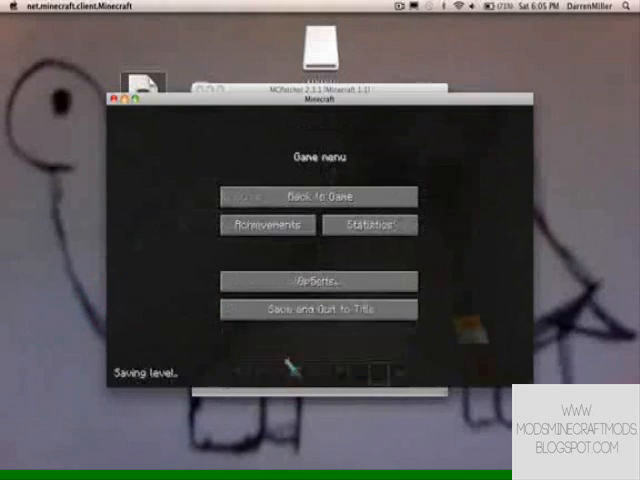
click(300, 196)
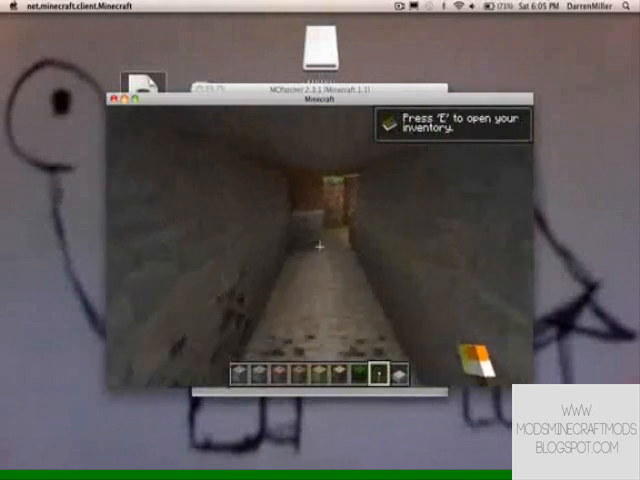